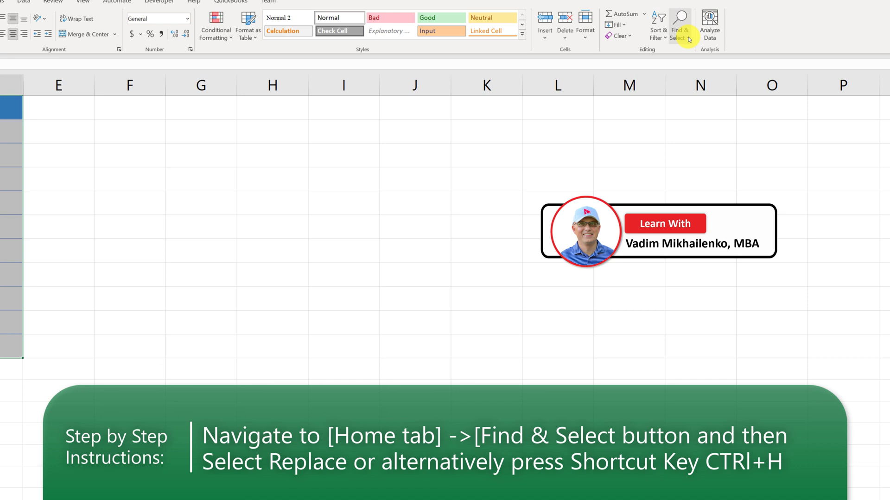
# Open the Find and Replace dialog from Find & Select on the Home tab.
pyautogui.click(672, 25)
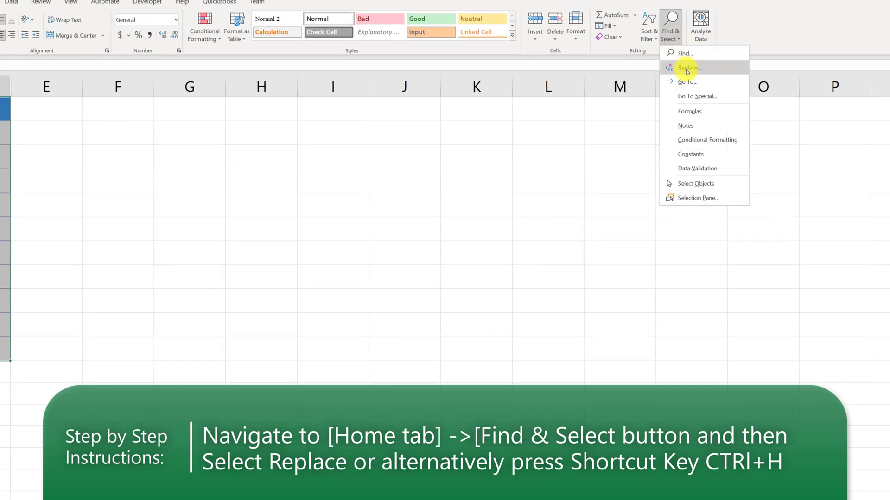
pyautogui.click(687, 68)
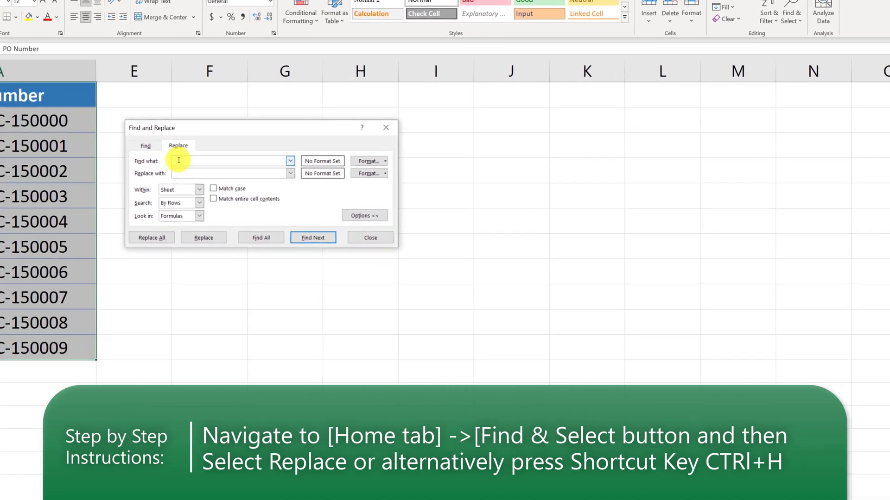
# Enter 2021 as the search term and 2022 as the replacement.
pyautogui.write('2021')
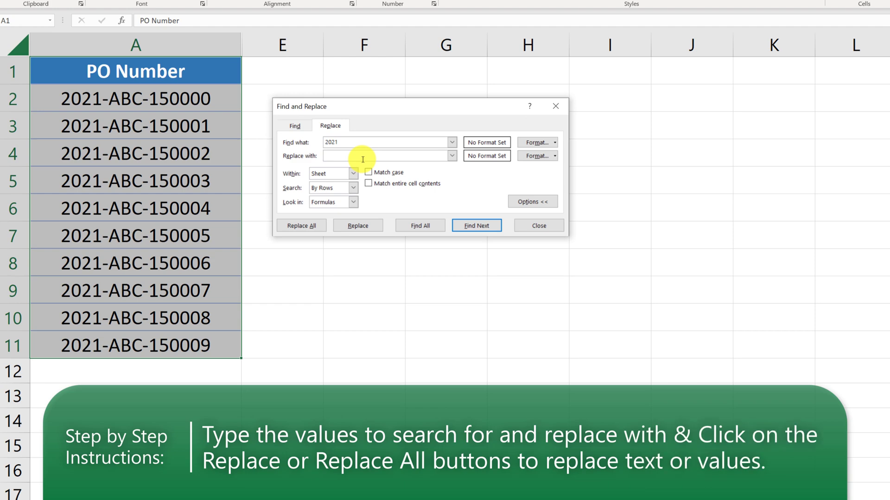
pyautogui.write('2022')
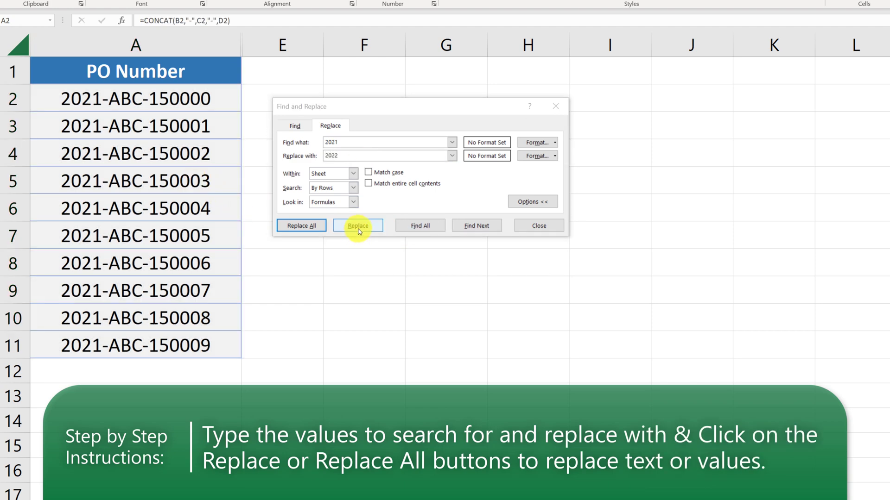
# Find and replace the first 2021 match, then Replace All for 9 replacements.
pyautogui.click(358, 226)
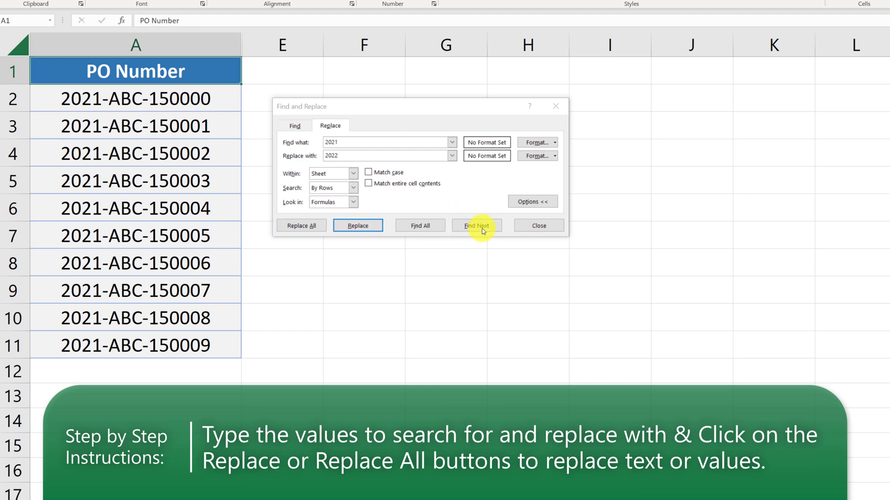
pyautogui.click(477, 225)
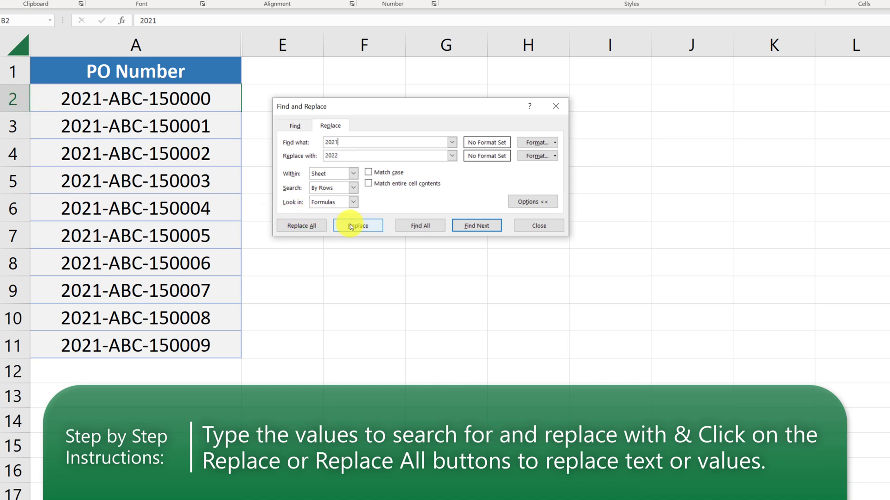
pyautogui.click(357, 225)
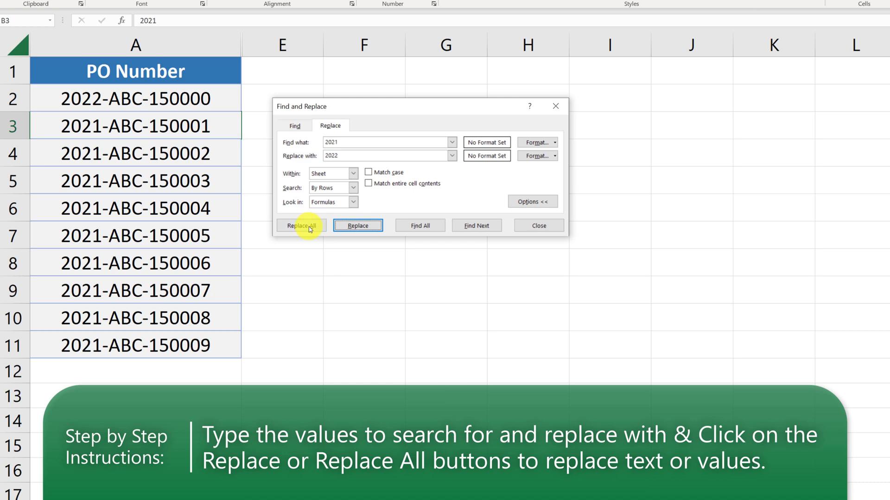
pyautogui.click(301, 226)
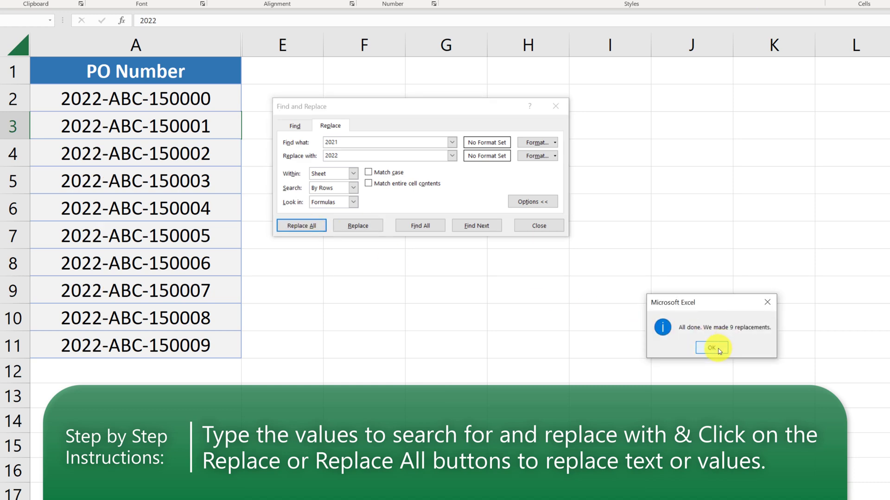